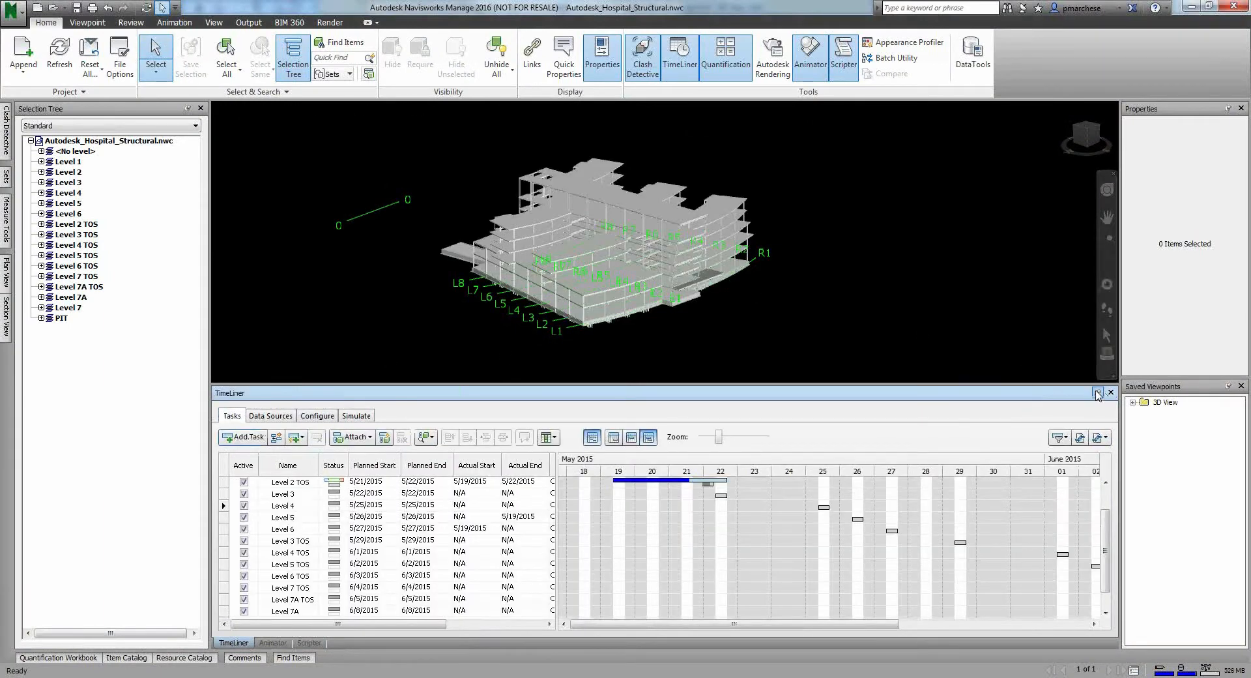
Step: Close the TimeLiner construction schedule so the hospital structural model fills the workspace
{"action": "left_click", "coordinate": [1098, 392]}
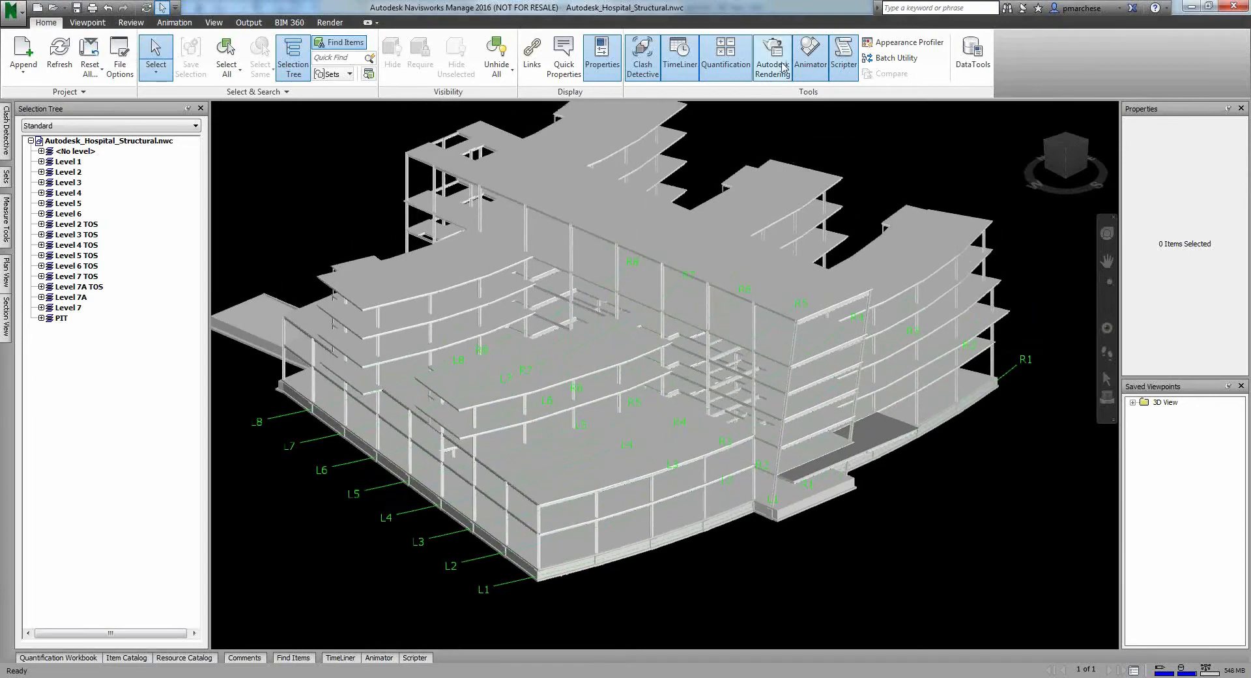
Step: Show the Autodesk Rendering materials library, then auto-hide it as a collapsed side tab
{"action": "left_click", "coordinate": [772, 52]}
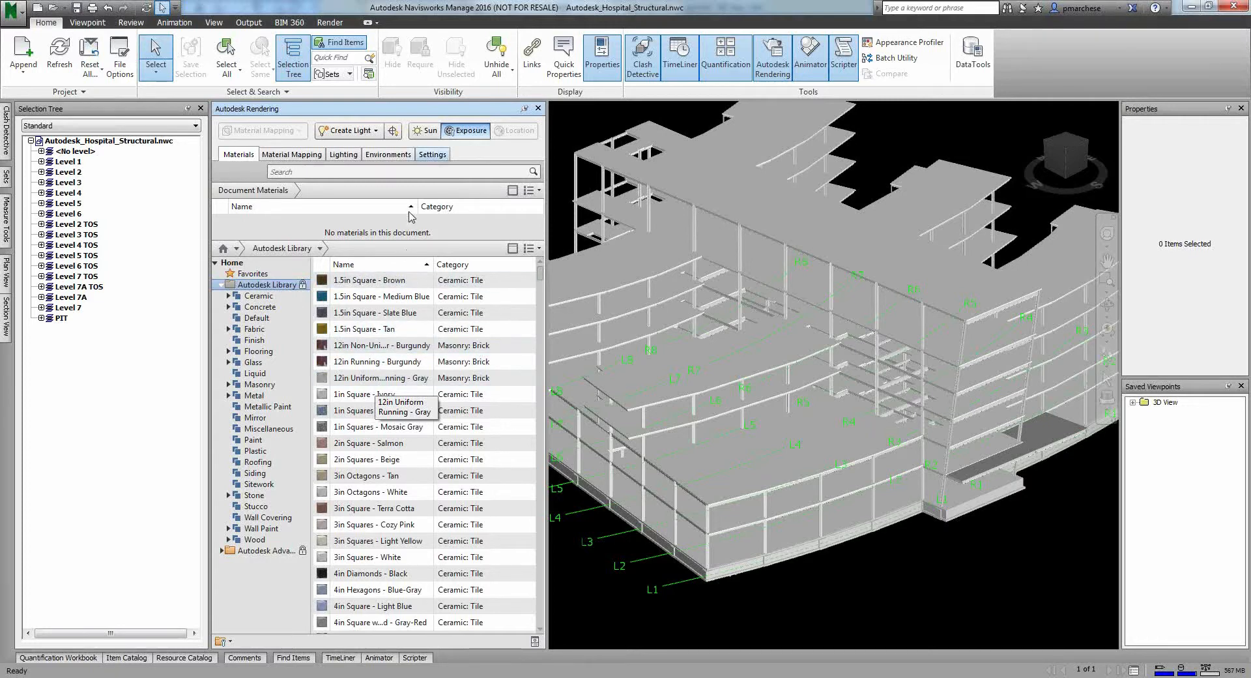
{"action": "mouse_move", "coordinate": [523, 112]}
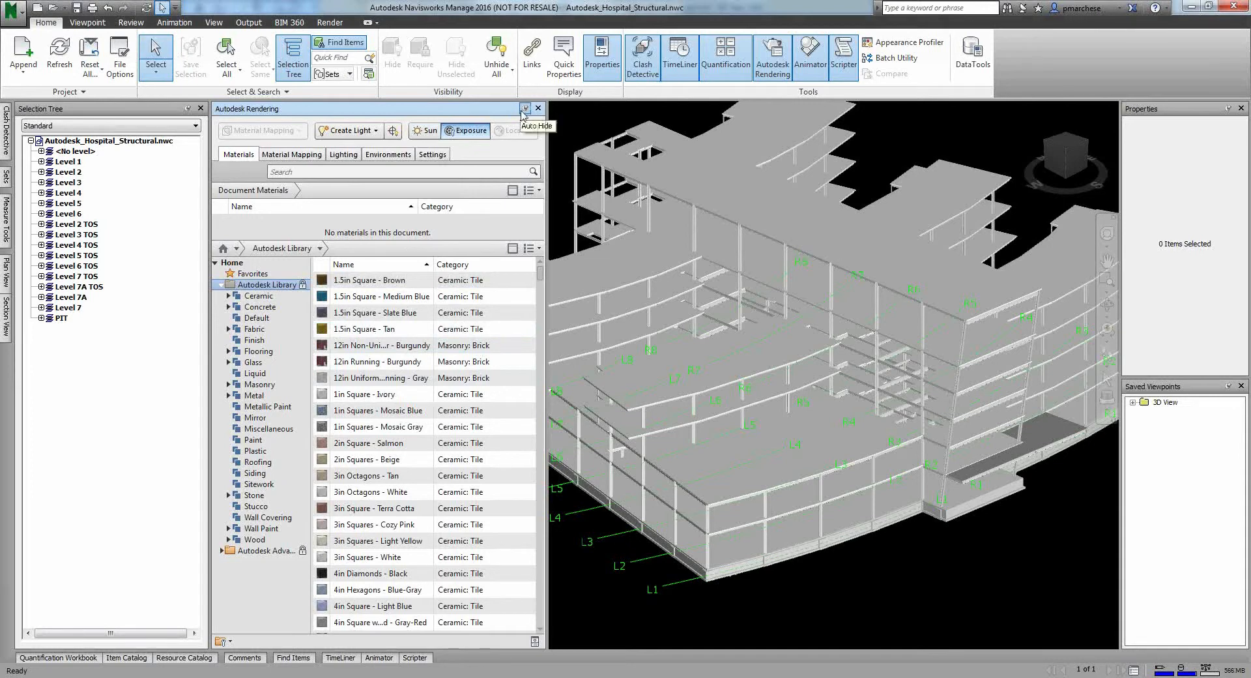
{"action": "left_click", "coordinate": [370, 491]}
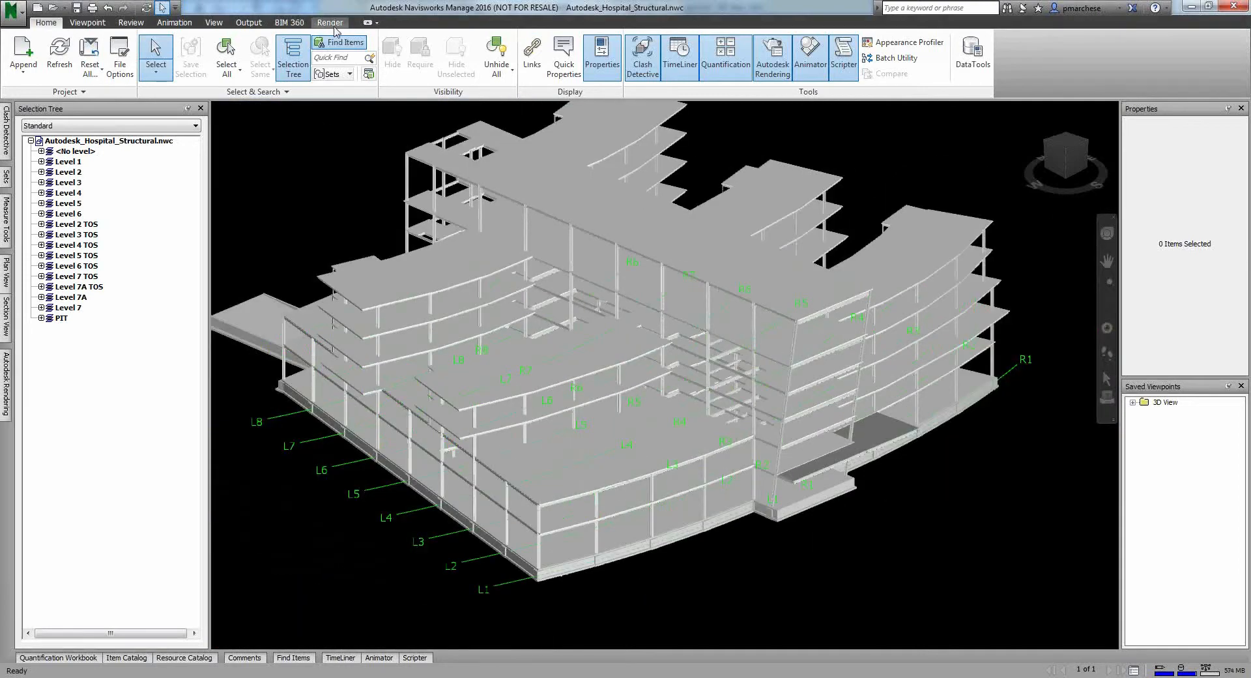
Step: Start a Render in Cloud setup from the Render ribbon, keeping Output Type as Still Image
{"action": "left_click", "coordinate": [330, 22]}
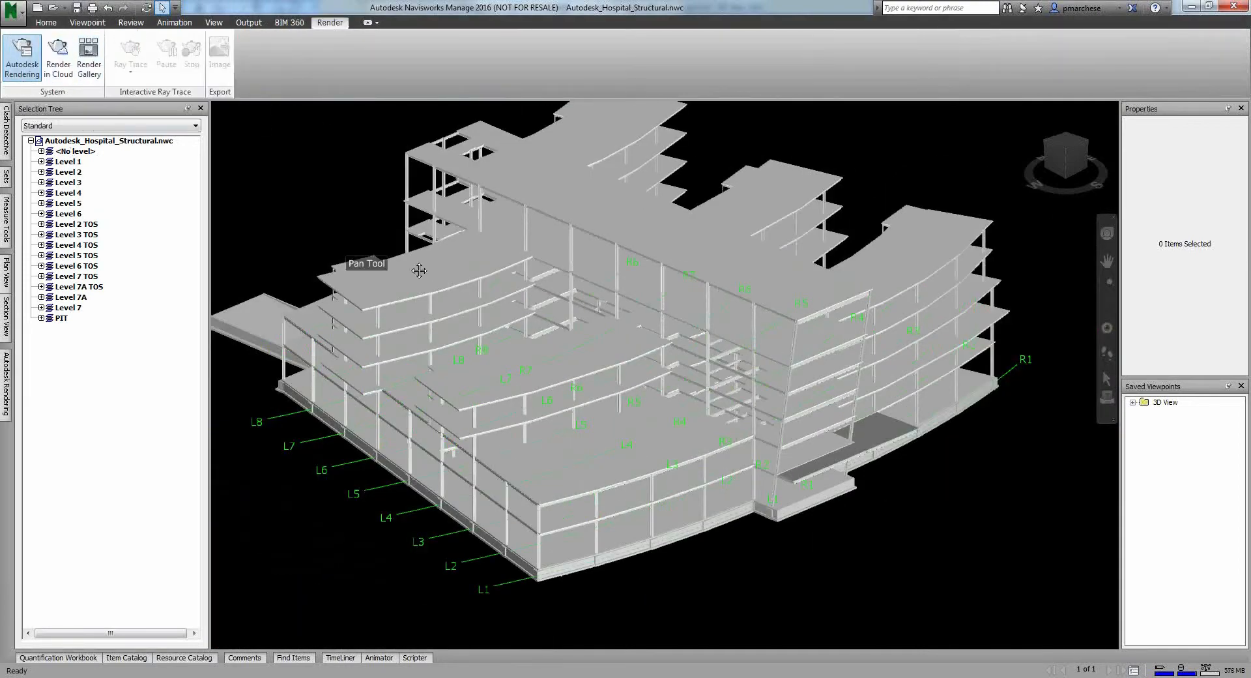
{"action": "left_click", "coordinate": [47, 43]}
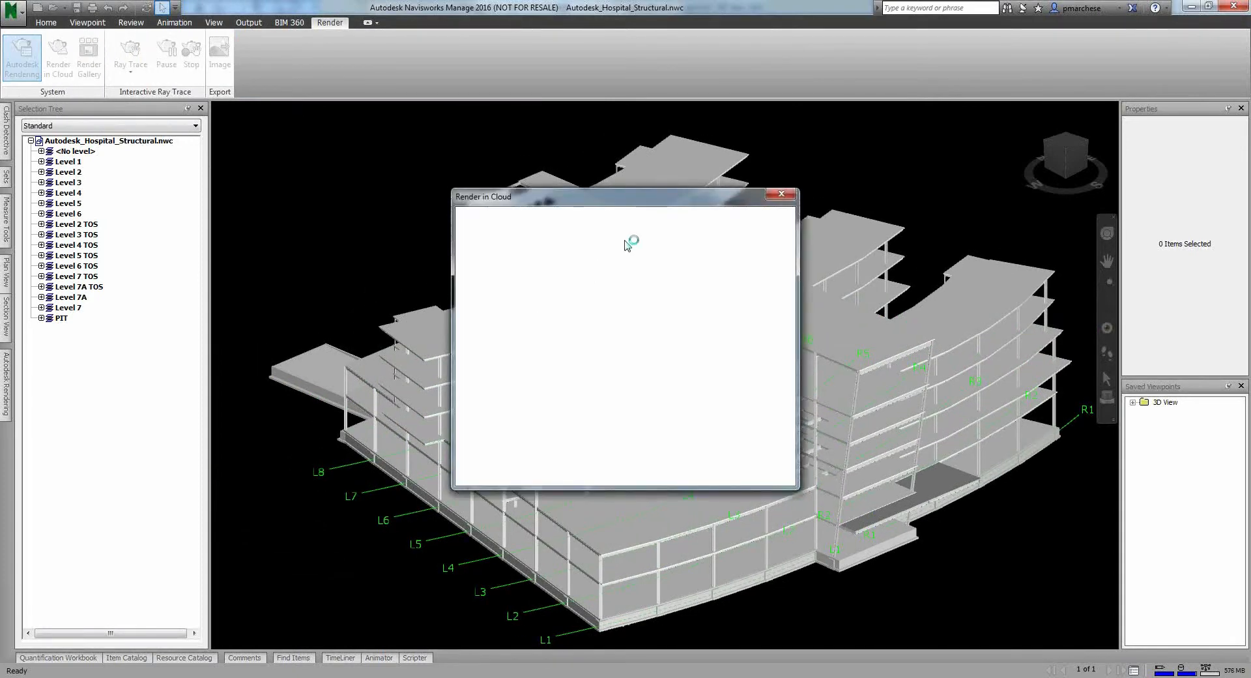
{"action": "mouse_move", "coordinate": [634, 229]}
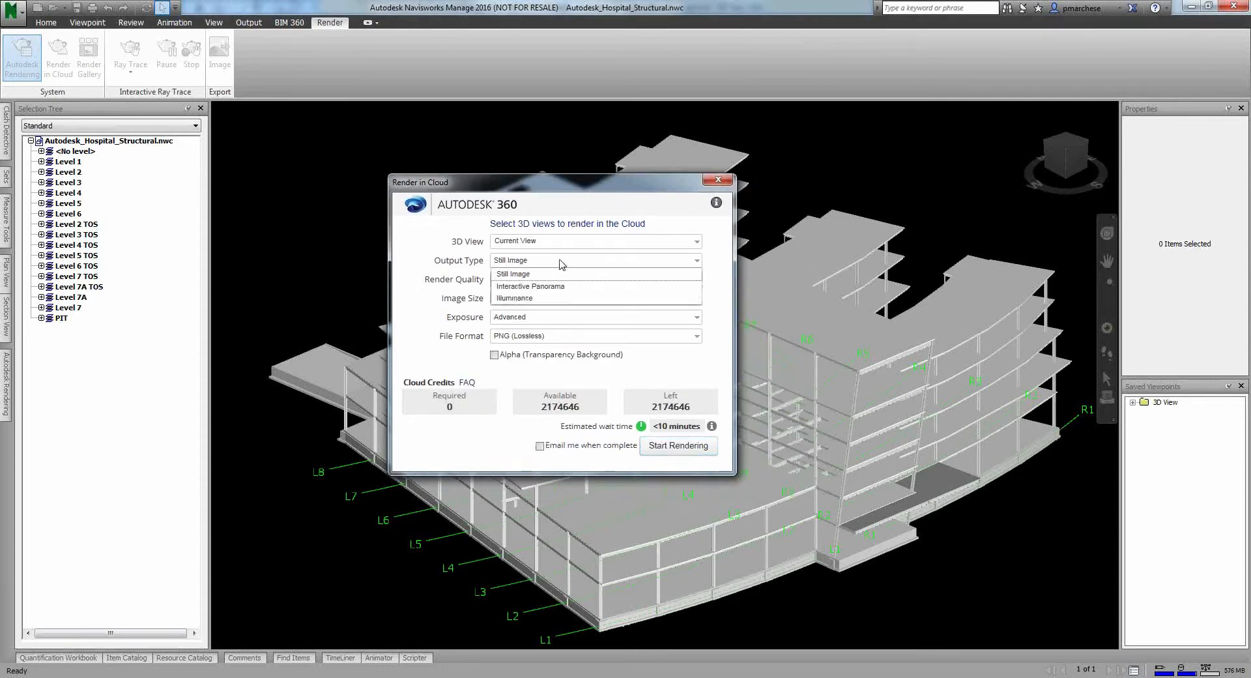
{"action": "mouse_move", "coordinate": [555, 286]}
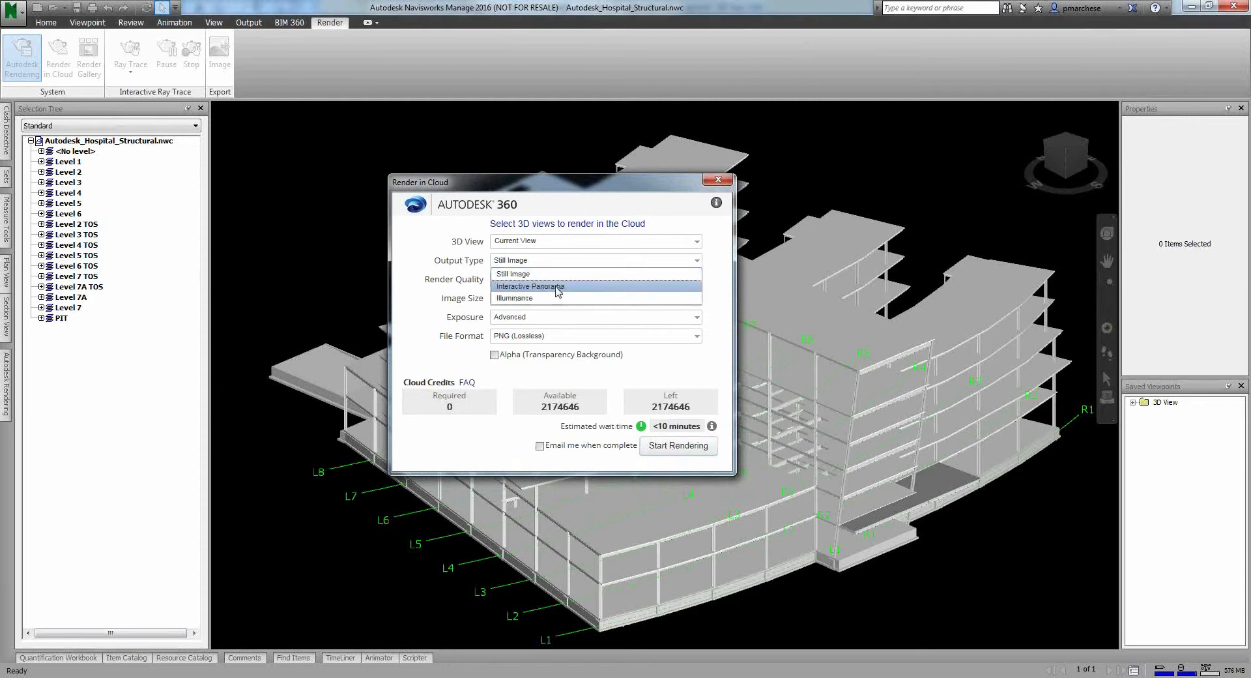
{"action": "left_click", "coordinate": [513, 274]}
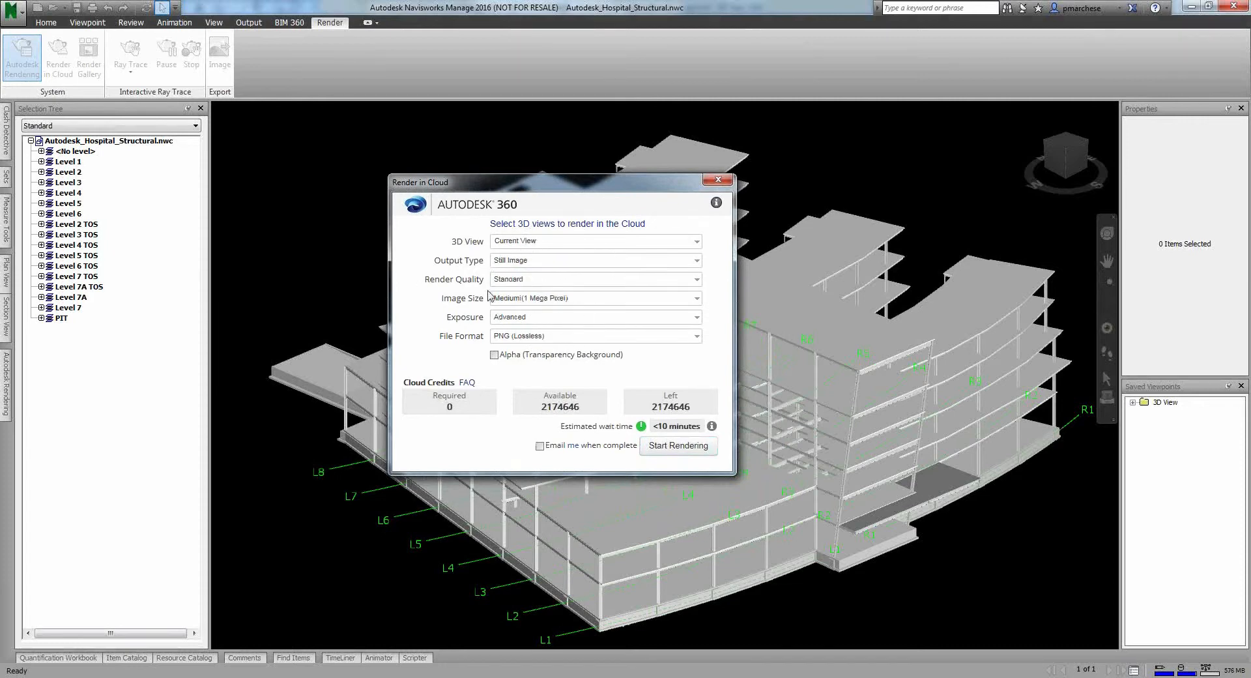
{"action": "mouse_move", "coordinate": [443, 236]}
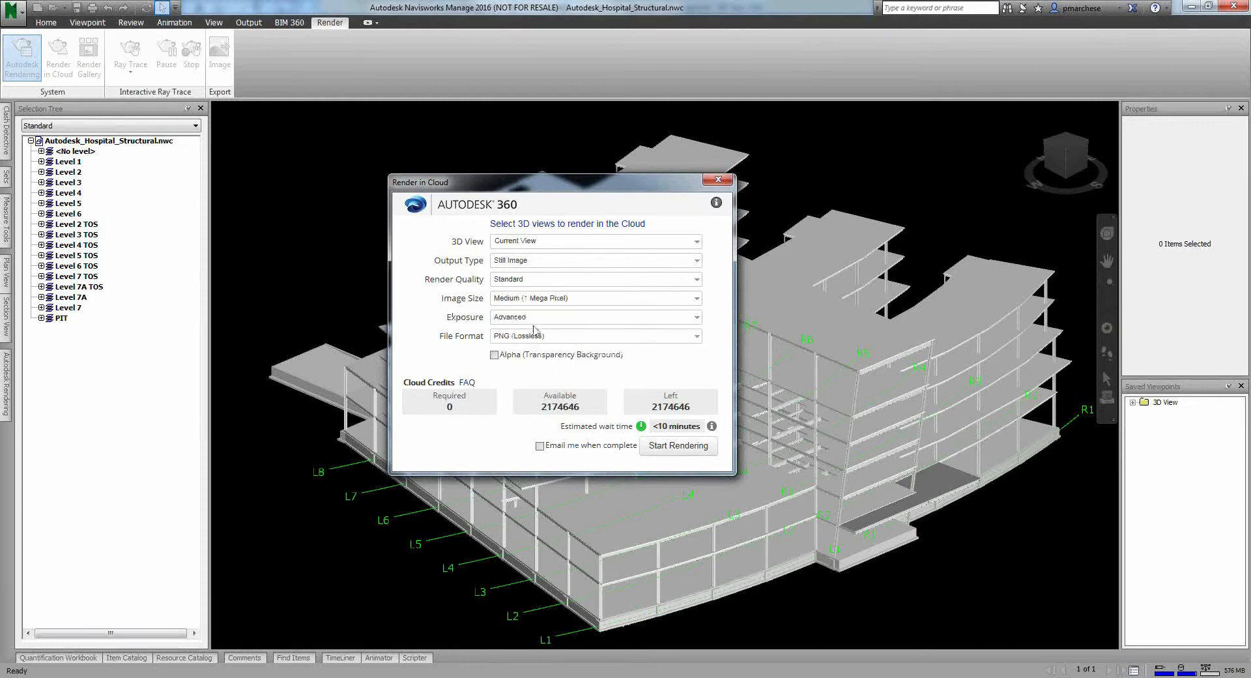
{"action": "mouse_move", "coordinate": [421, 424]}
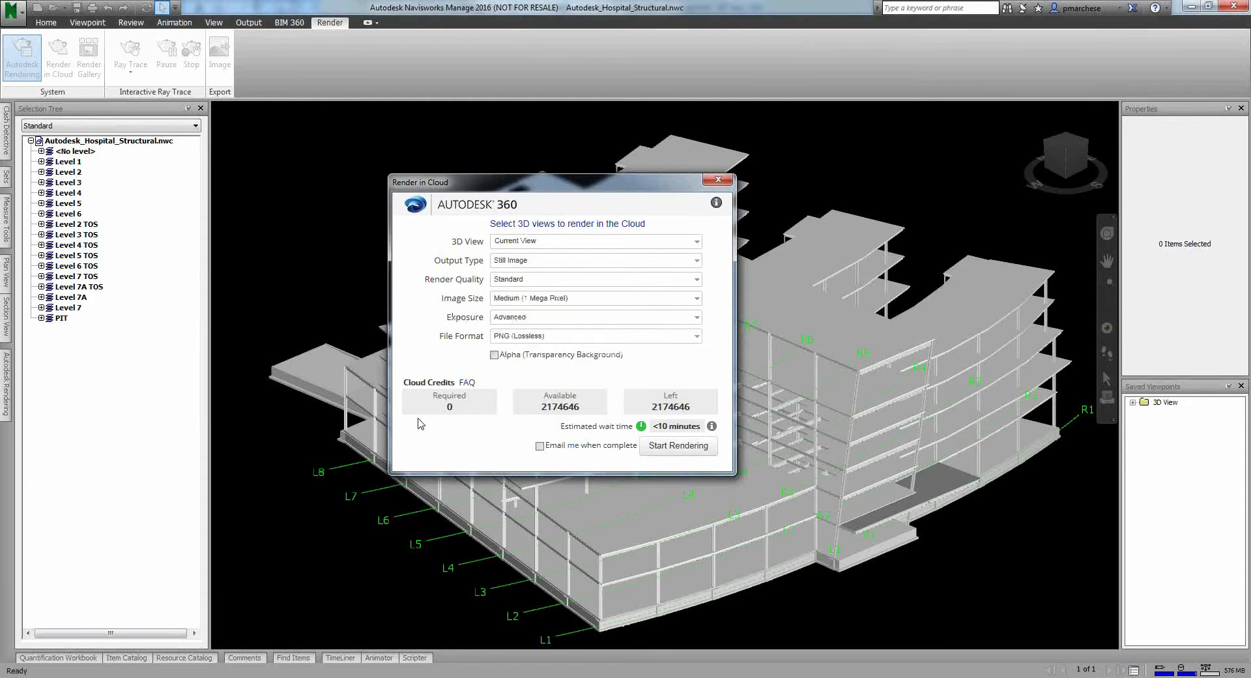
{"action": "mouse_move", "coordinate": [460, 412]}
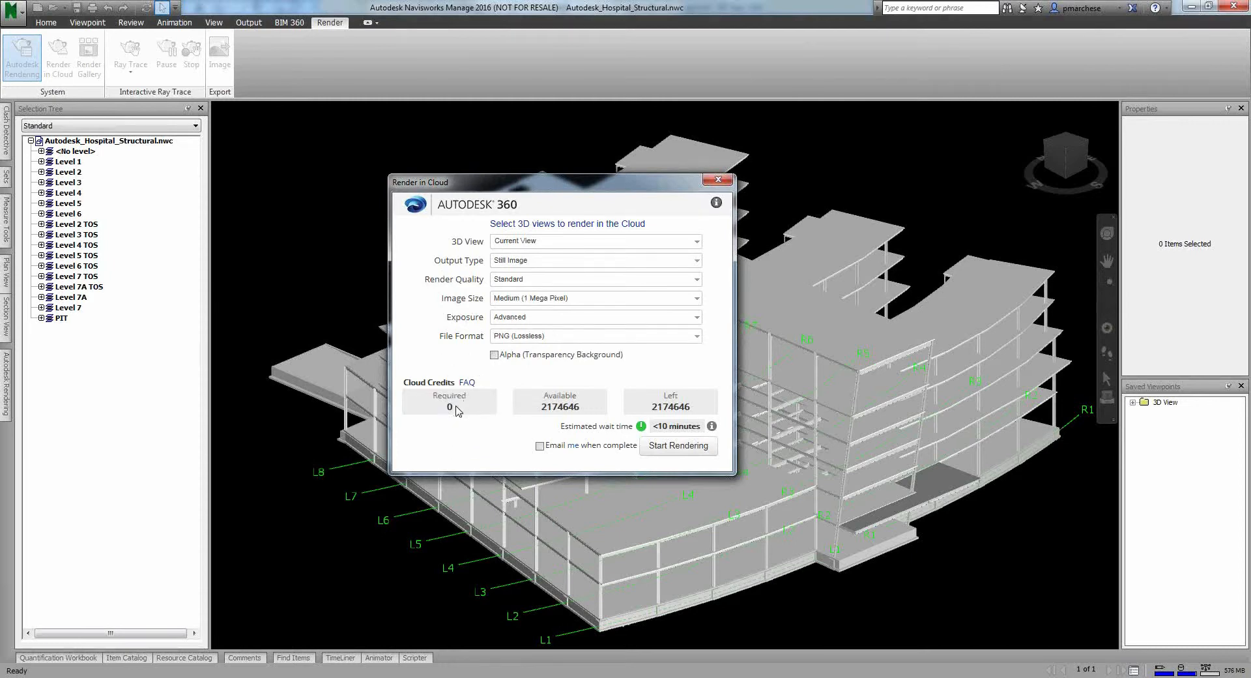
{"action": "mouse_move", "coordinate": [545, 305]}
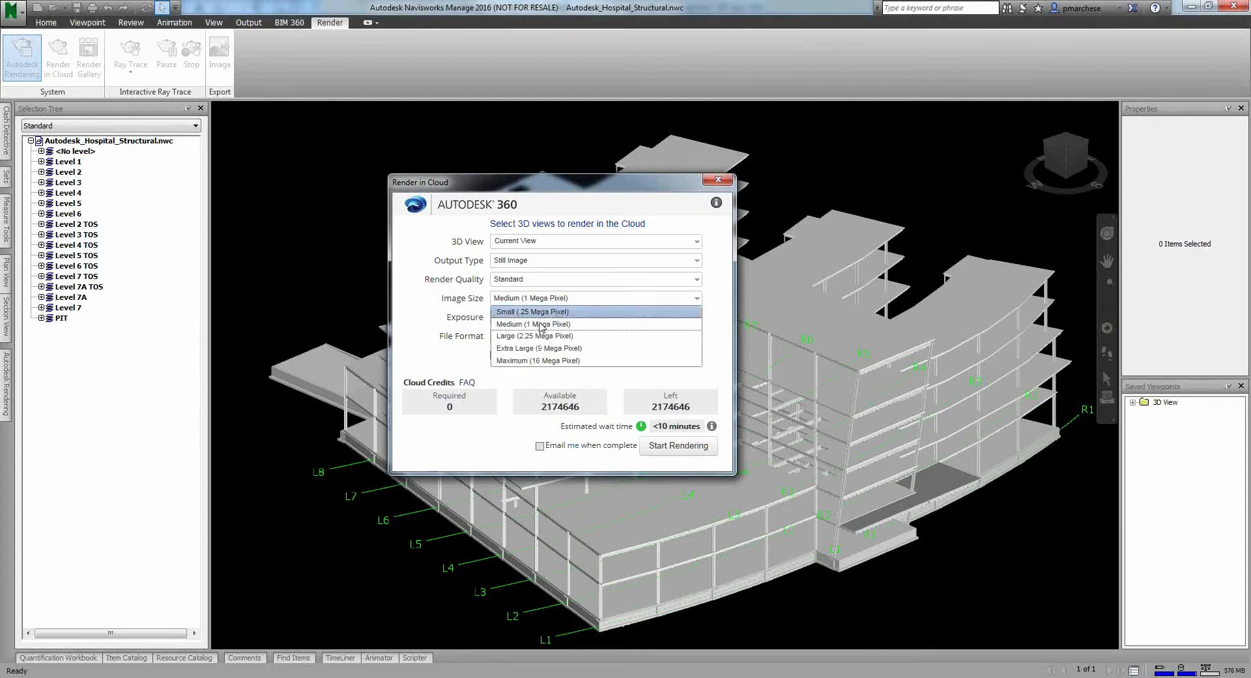
{"action": "mouse_move", "coordinate": [548, 337]}
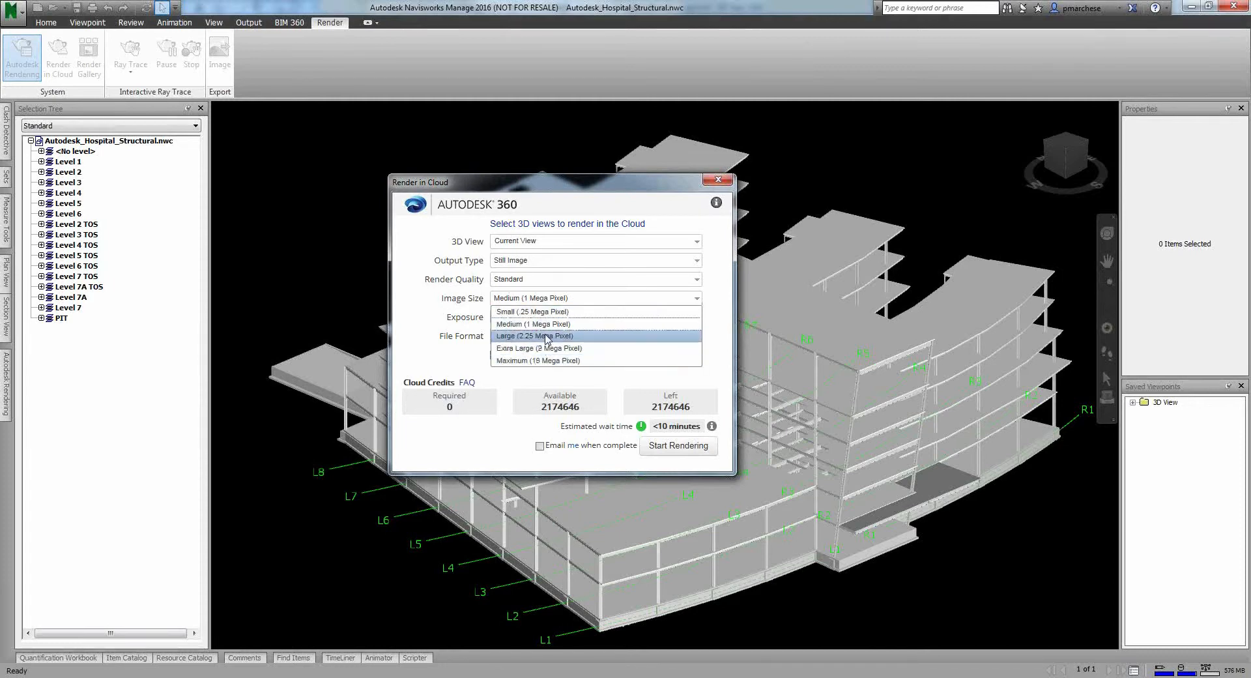
Step: Set the cloud render to Image Size Large and Render Quality Final (2 cloud credits)
{"action": "left_click", "coordinate": [547, 336]}
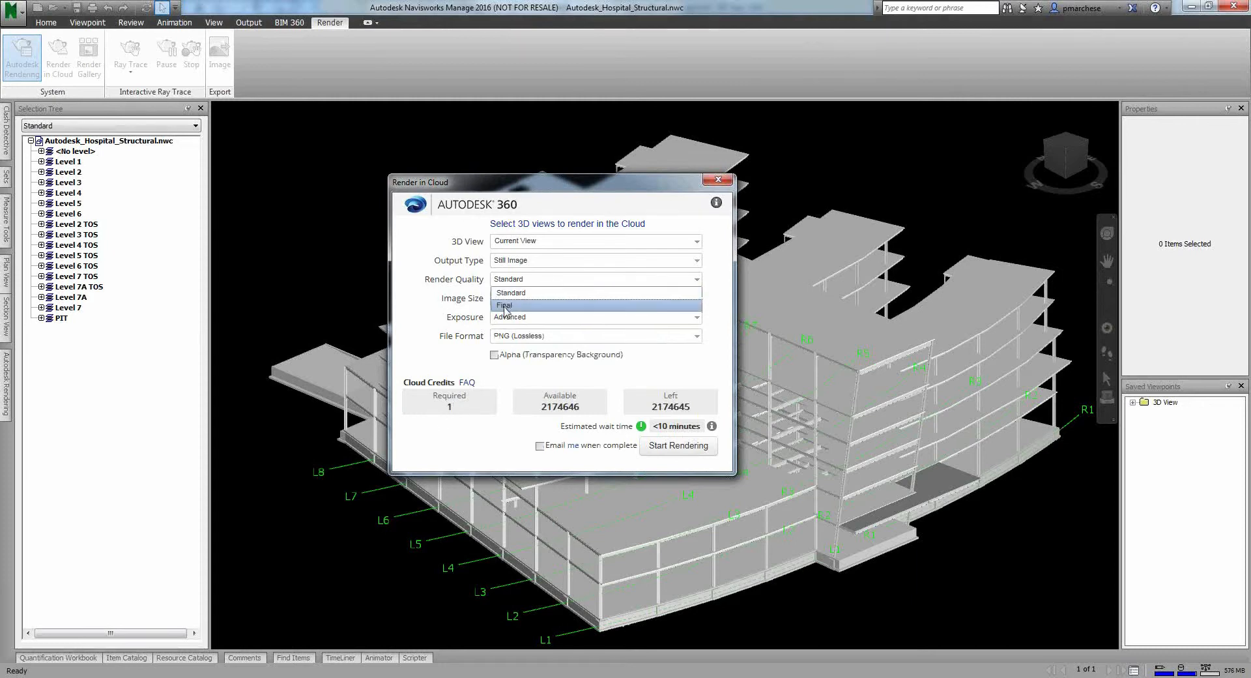
{"action": "left_click", "coordinate": [503, 305]}
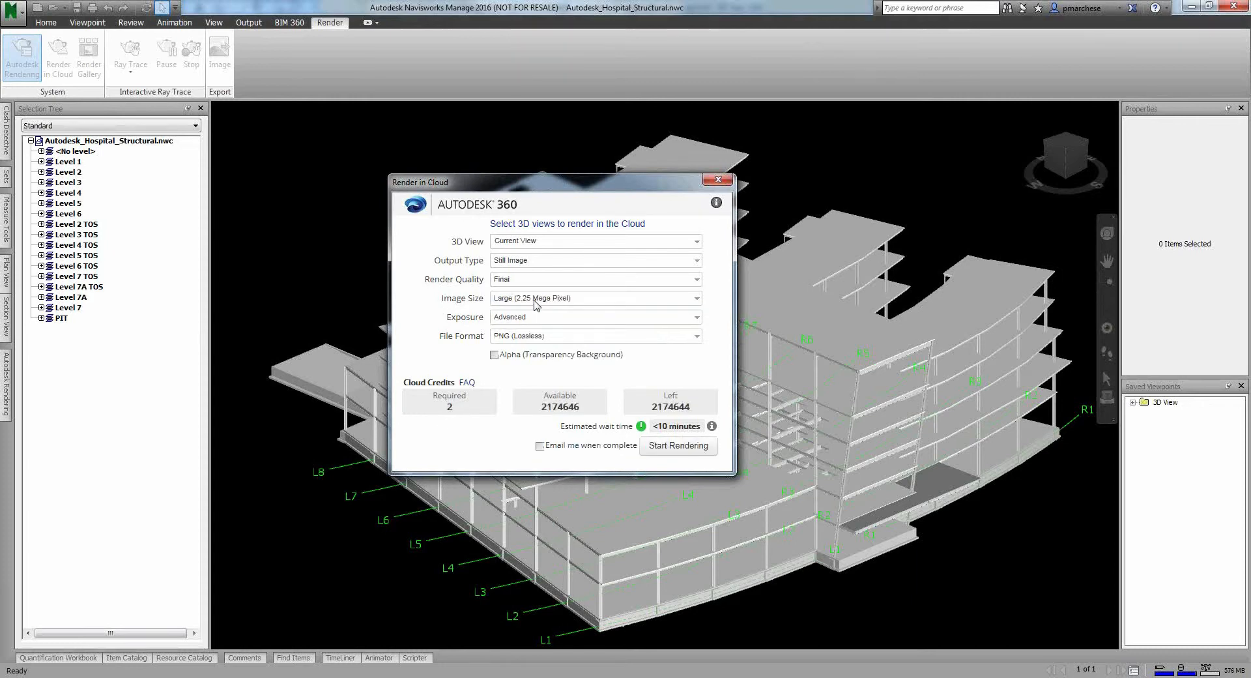
{"action": "mouse_move", "coordinate": [462, 417]}
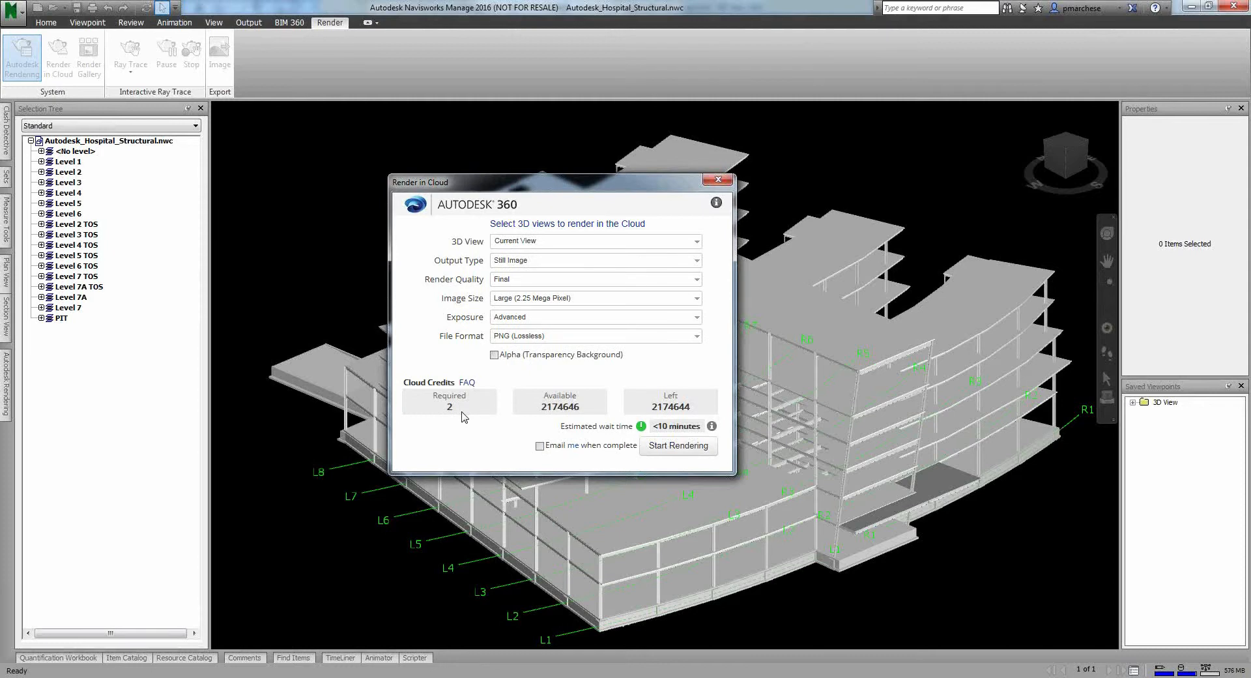
{"action": "mouse_move", "coordinate": [462, 385]}
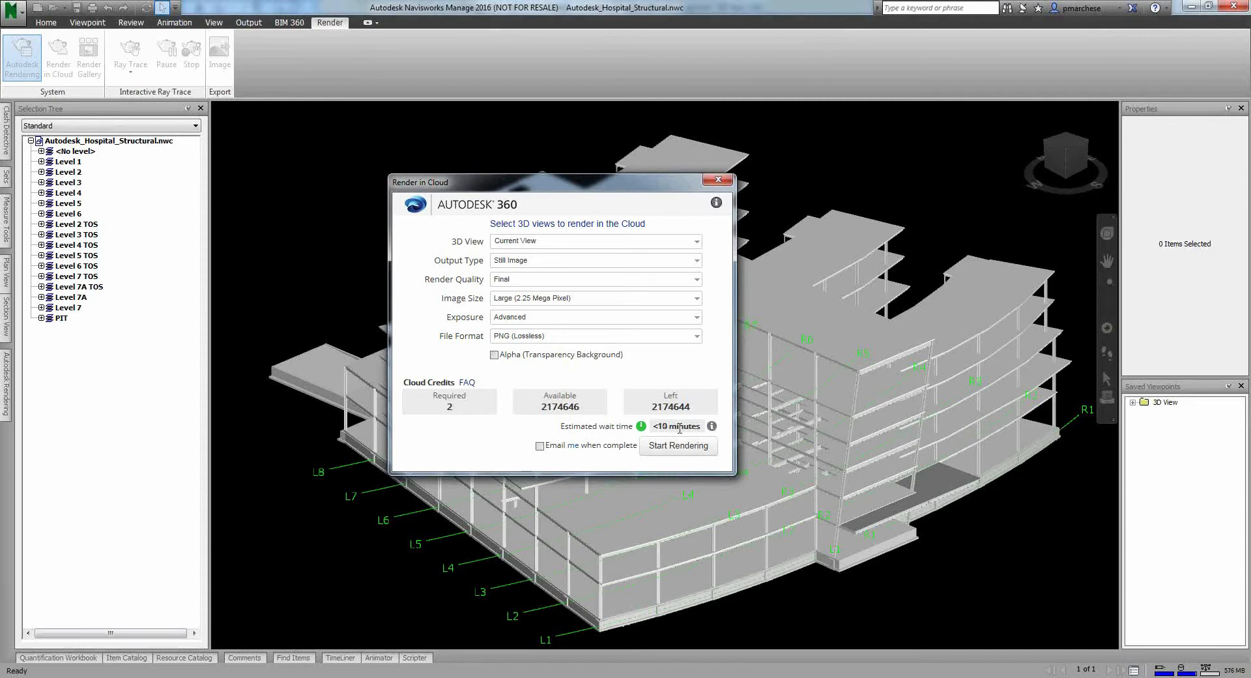
{"action": "mouse_move", "coordinate": [680, 428]}
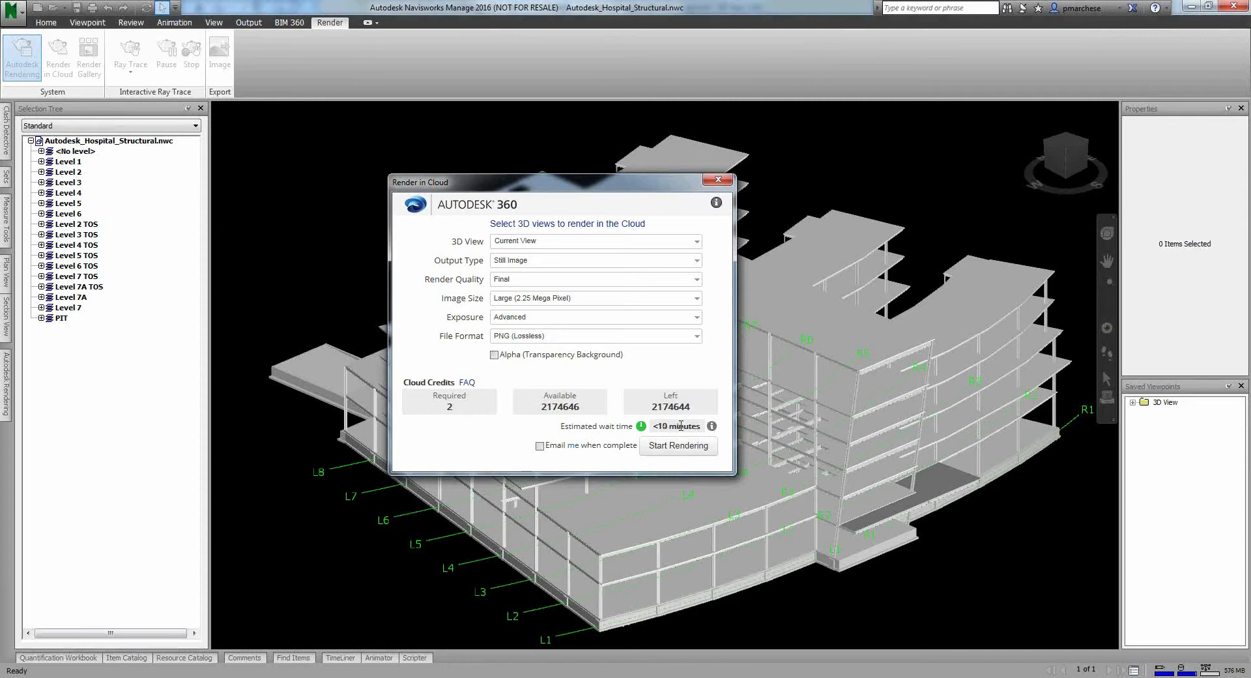
{"action": "mouse_move", "coordinate": [645, 199]}
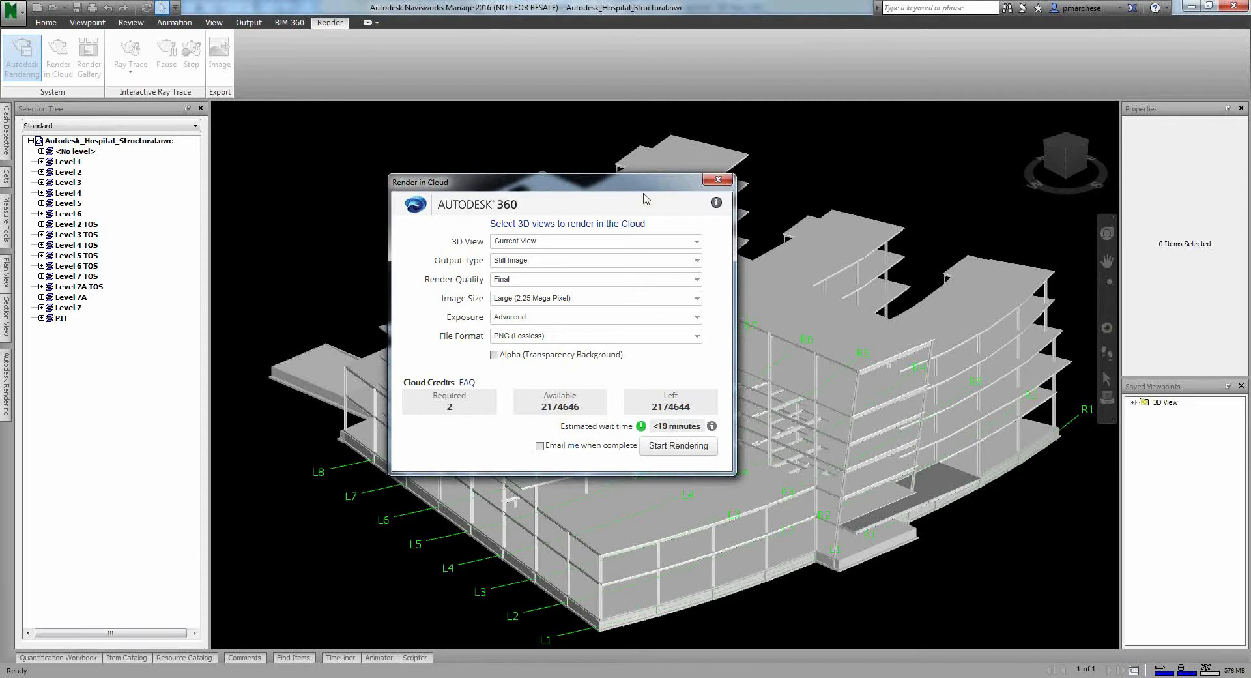
{"action": "mouse_move", "coordinate": [714, 549]}
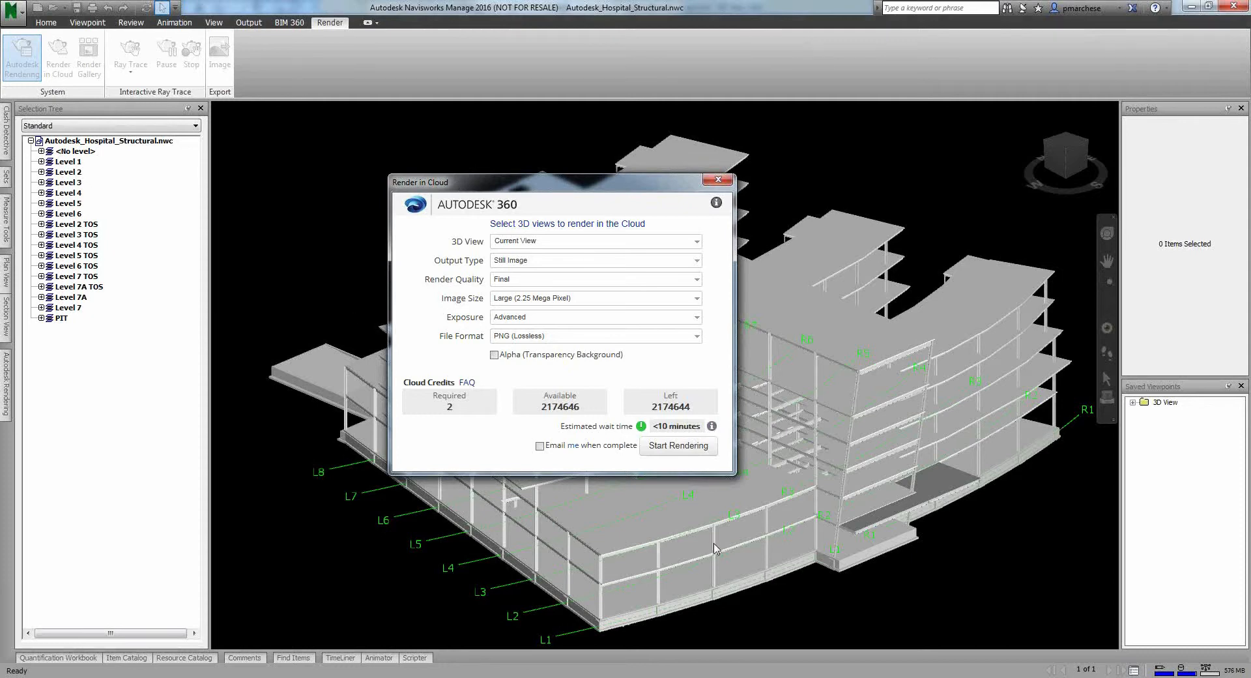
{"action": "mouse_move", "coordinate": [665, 451]}
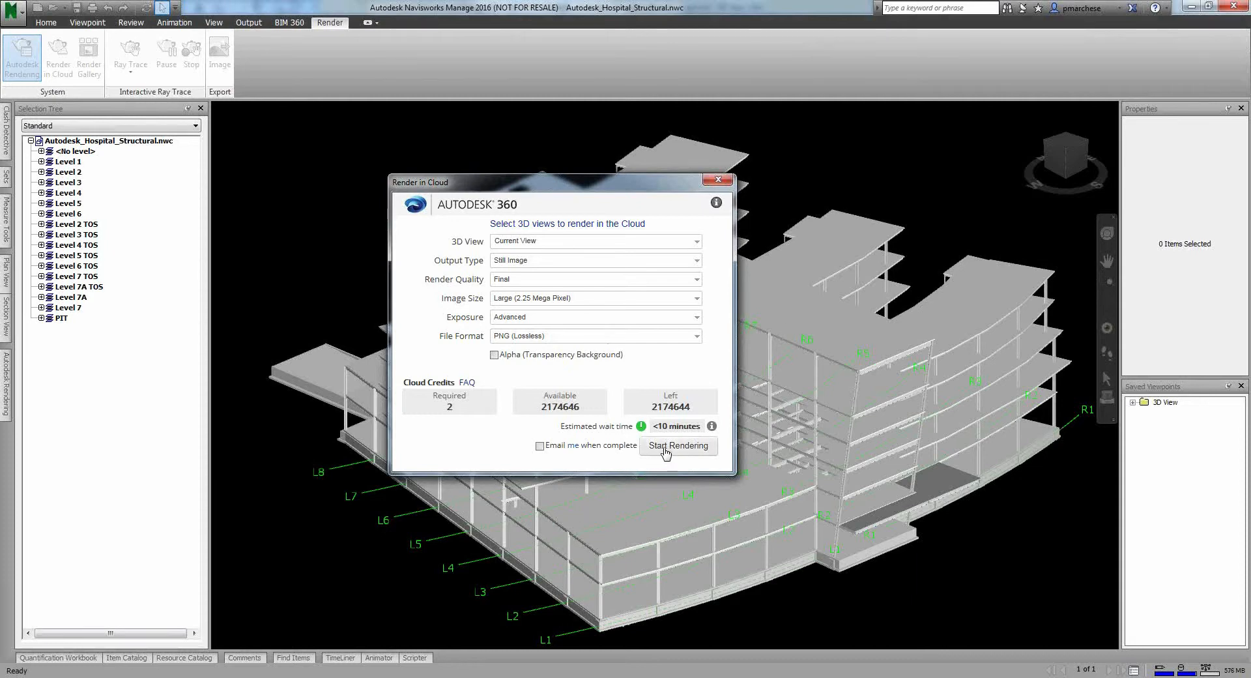
{"action": "mouse_move", "coordinate": [112, 49]}
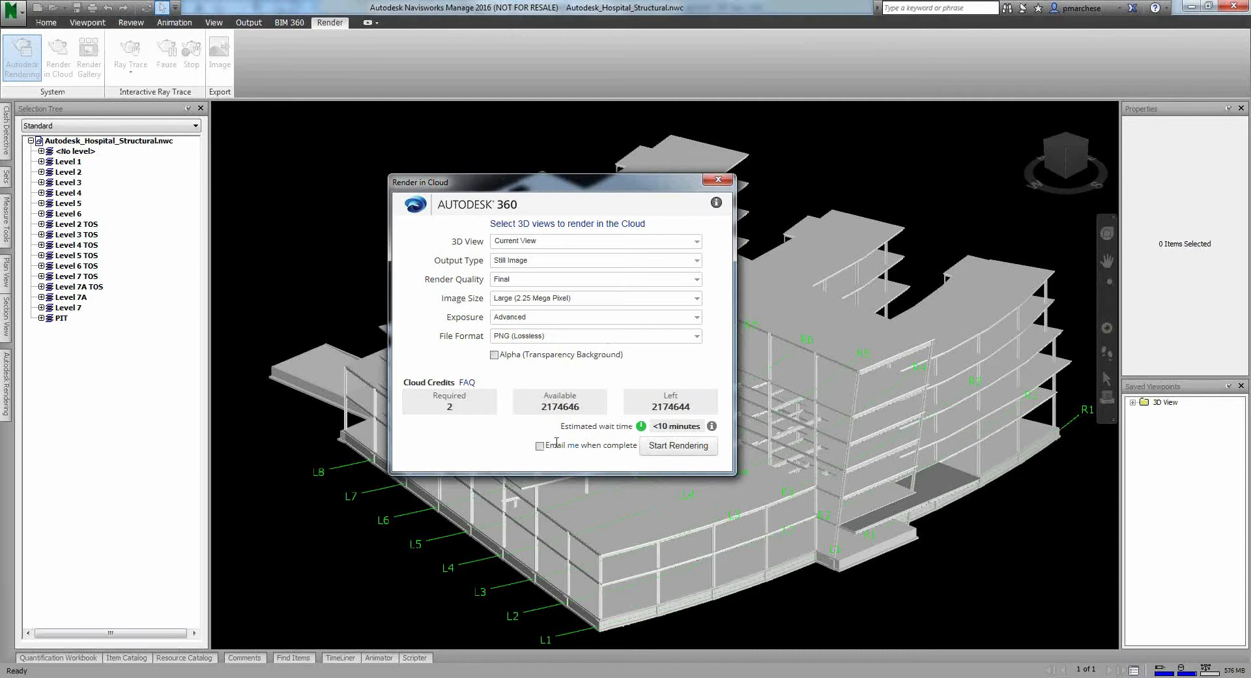
Step: Submit the hospital view for cloud rendering, allowing the sign-in security warning to continue
{"action": "left_click", "coordinate": [716, 180]}
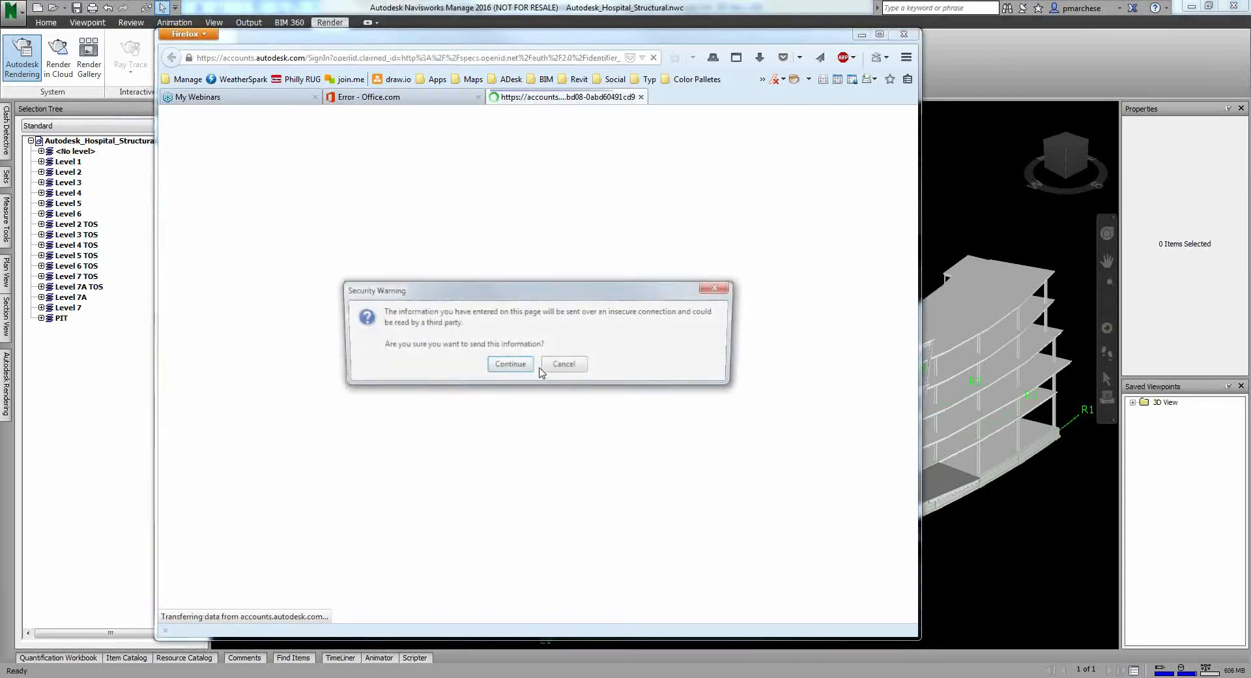
{"action": "left_click", "coordinate": [509, 363]}
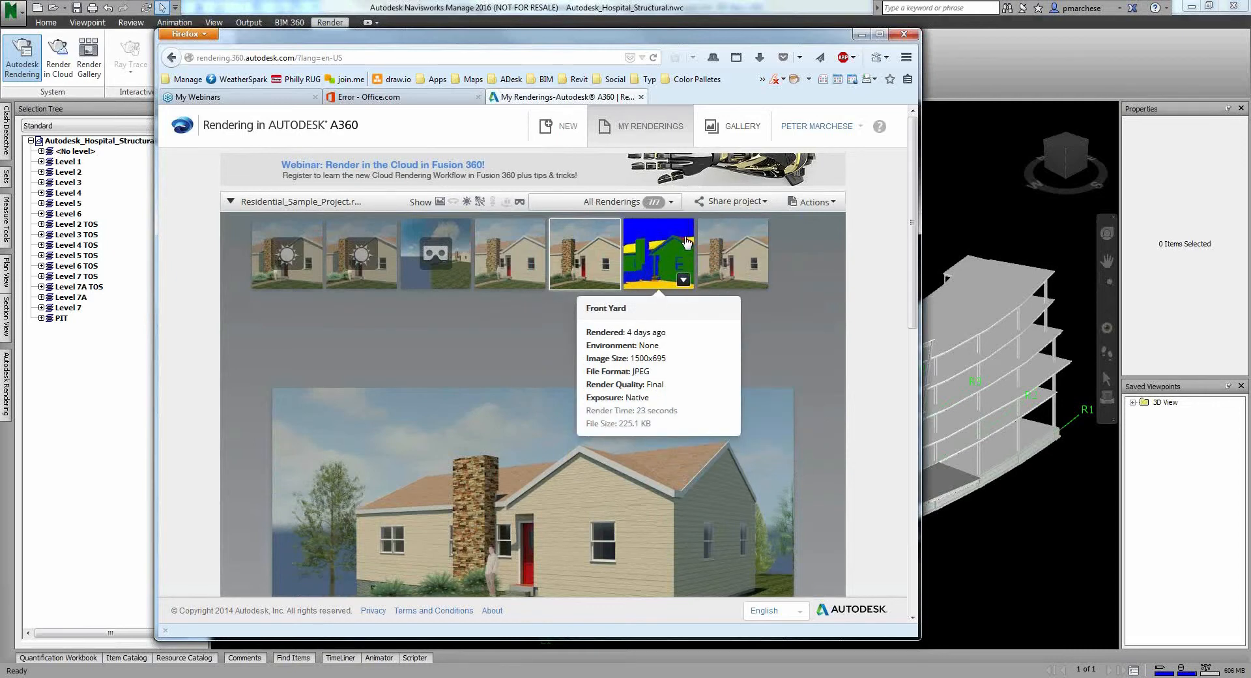
{"action": "mouse_move", "coordinate": [677, 247]}
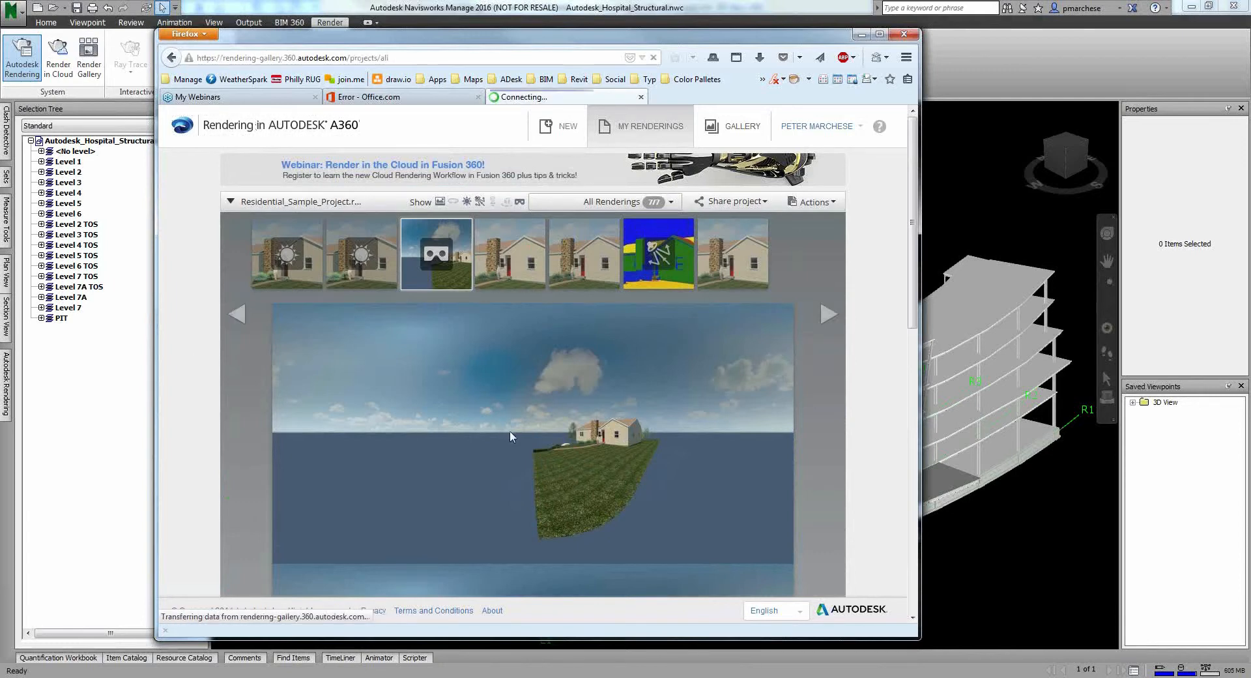
Step: Browse the A360 public Gallery, then put the browser away to return to the hospital model
{"action": "left_click", "coordinate": [740, 126]}
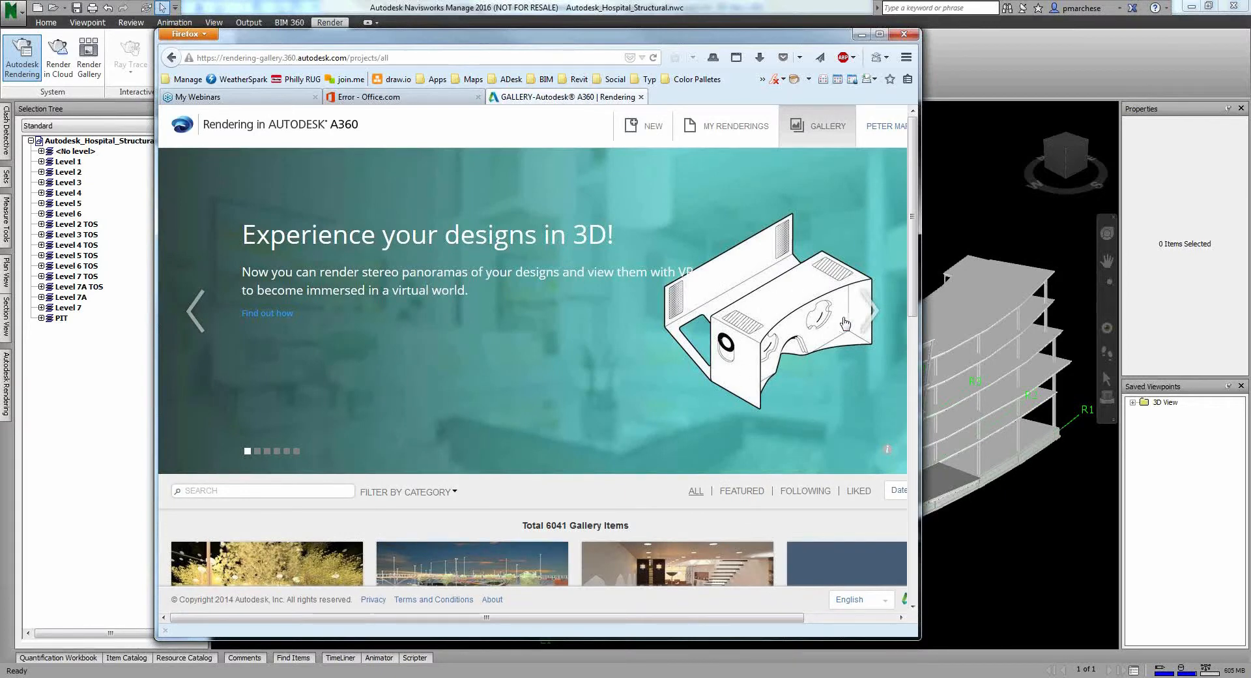
{"action": "mouse_move", "coordinate": [706, 361]}
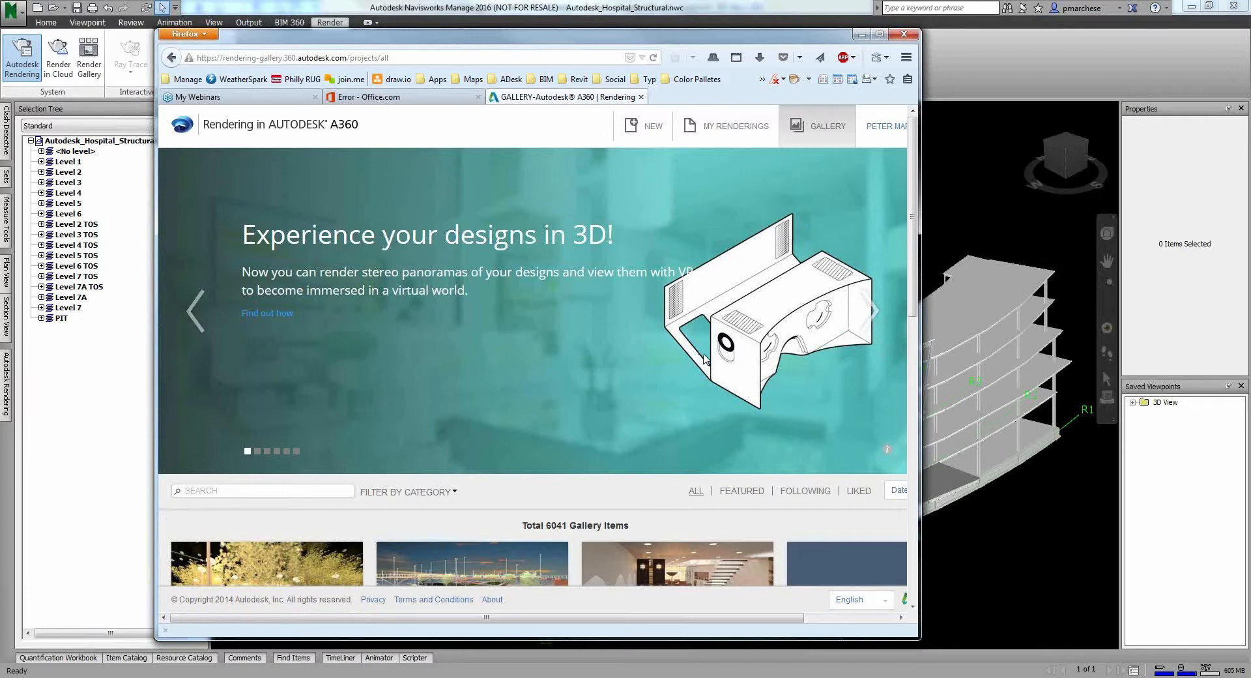
{"action": "mouse_move", "coordinate": [810, 319]}
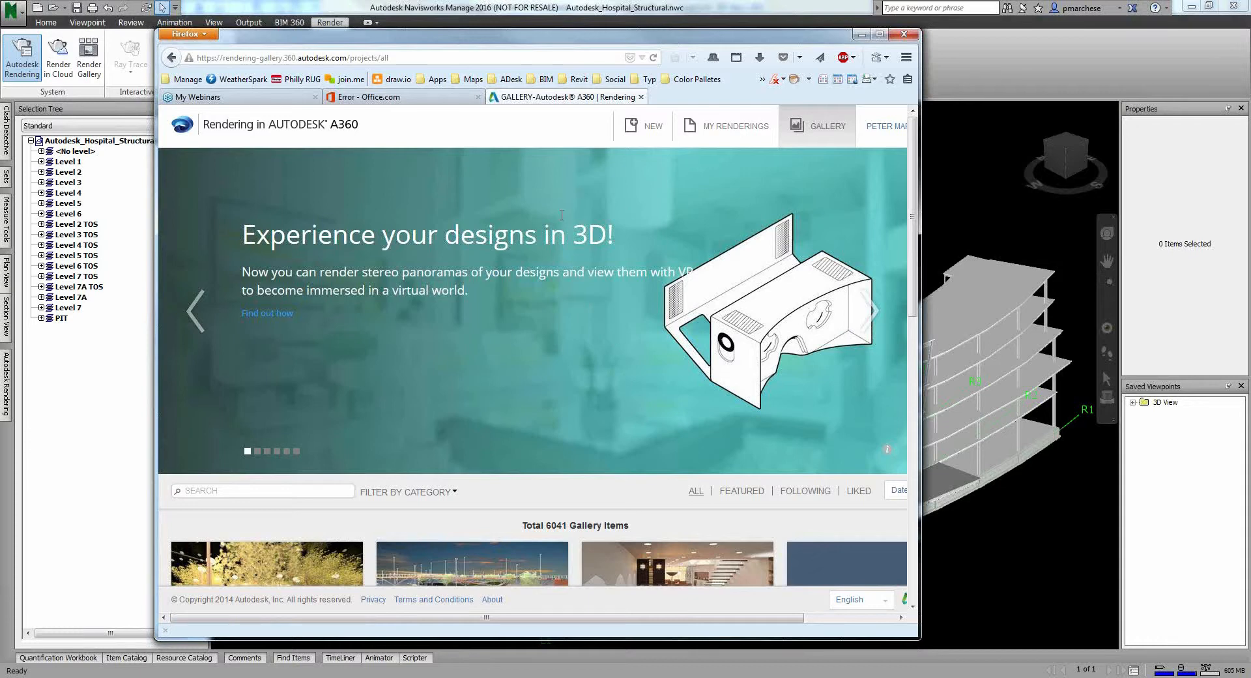
{"action": "mouse_move", "coordinate": [930, 144]}
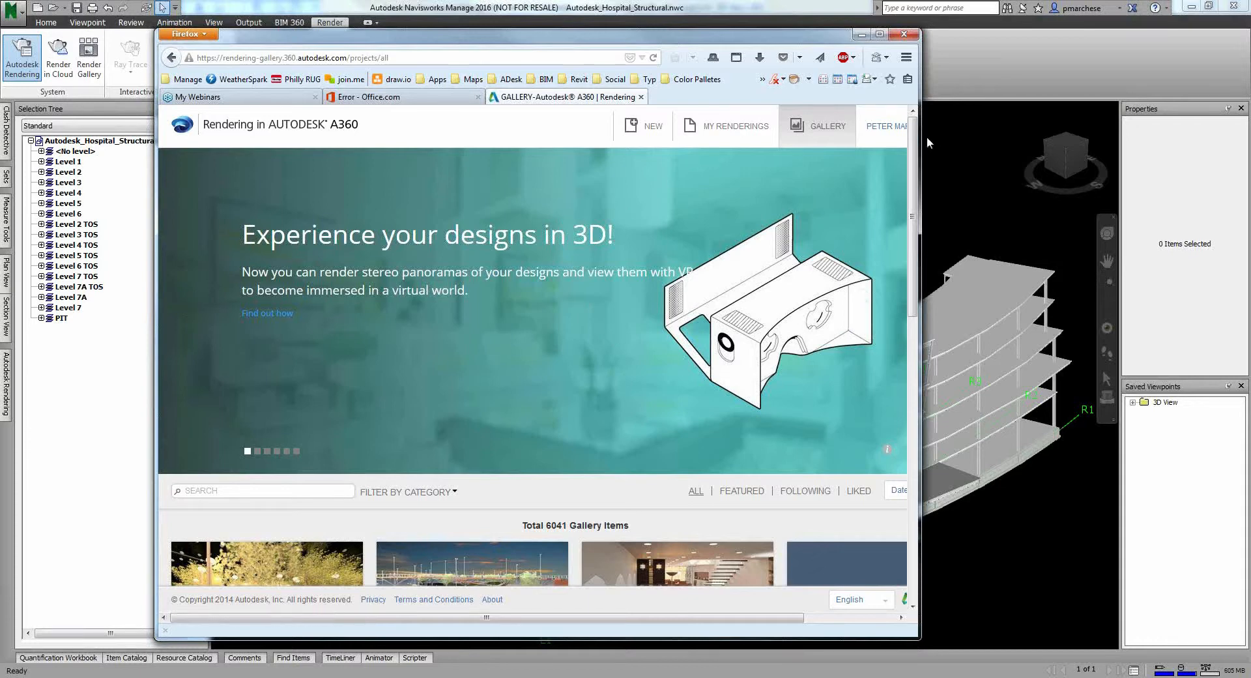
{"action": "left_click", "coordinate": [904, 34]}
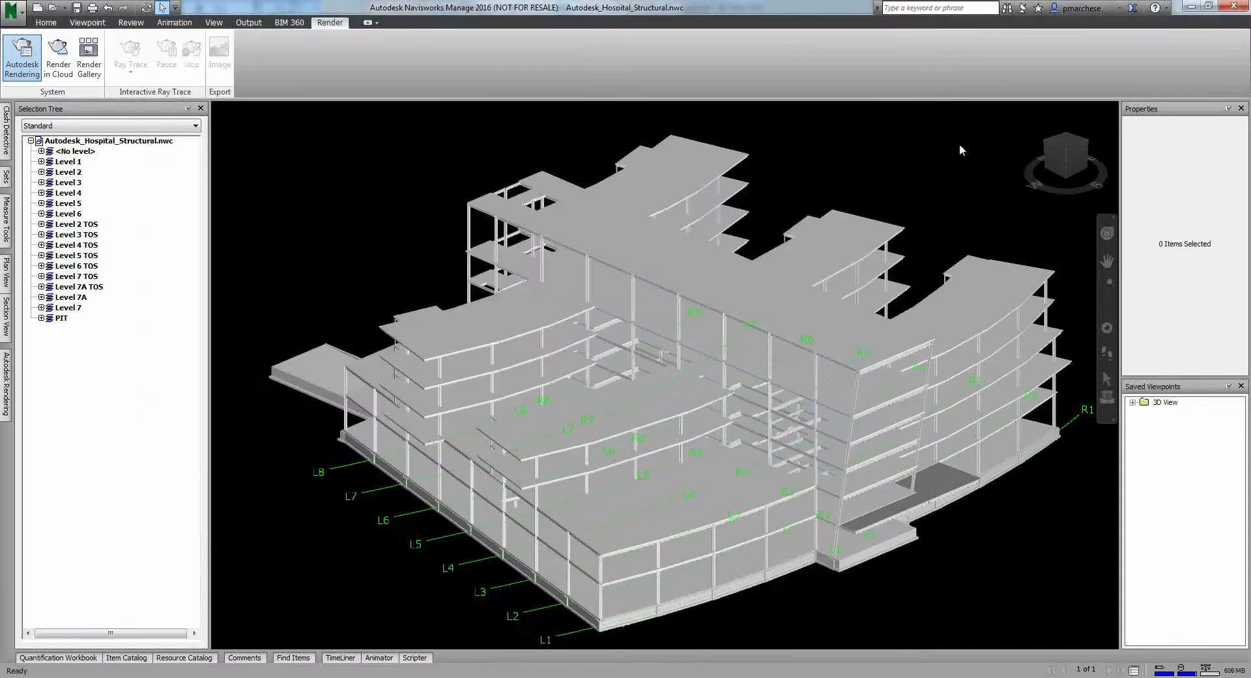
{"action": "mouse_move", "coordinate": [698, 277]}
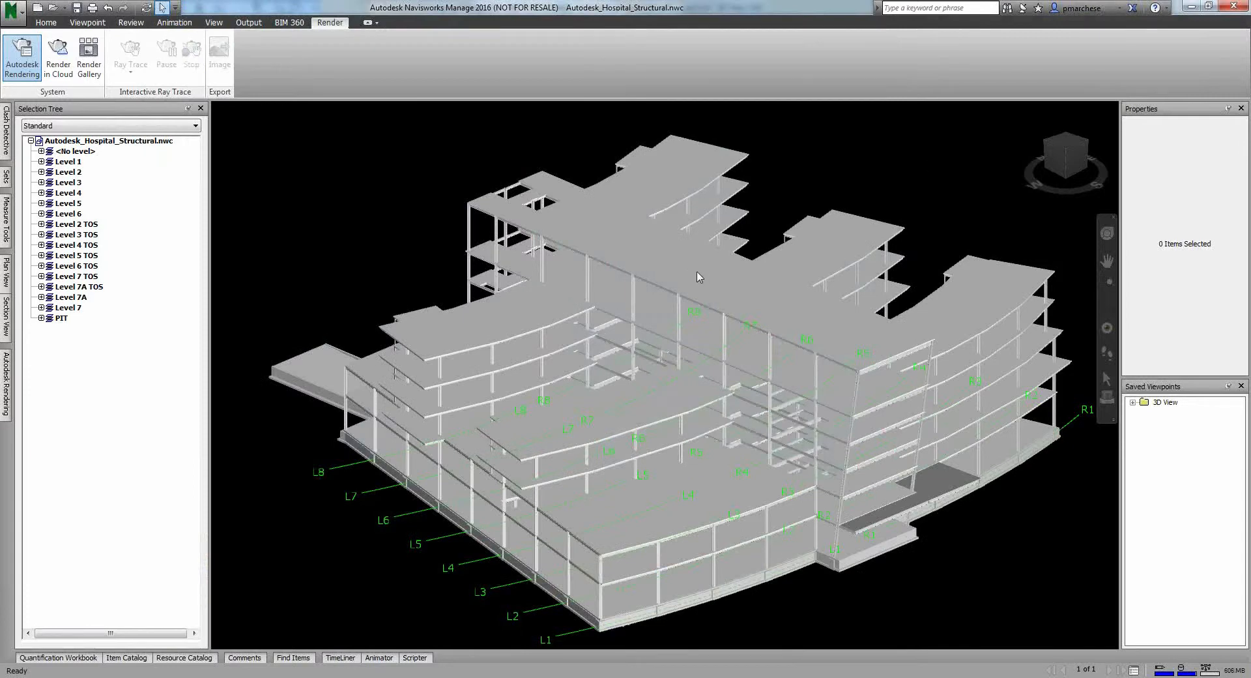